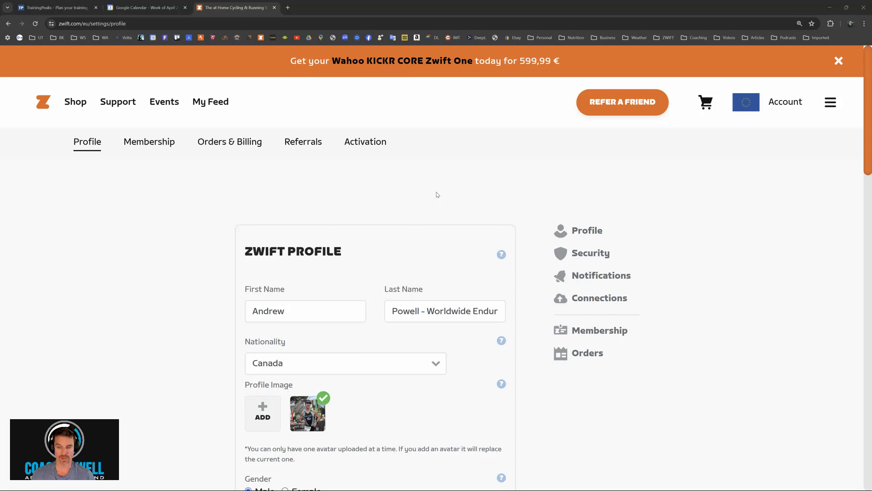
mouse_move(588, 292)
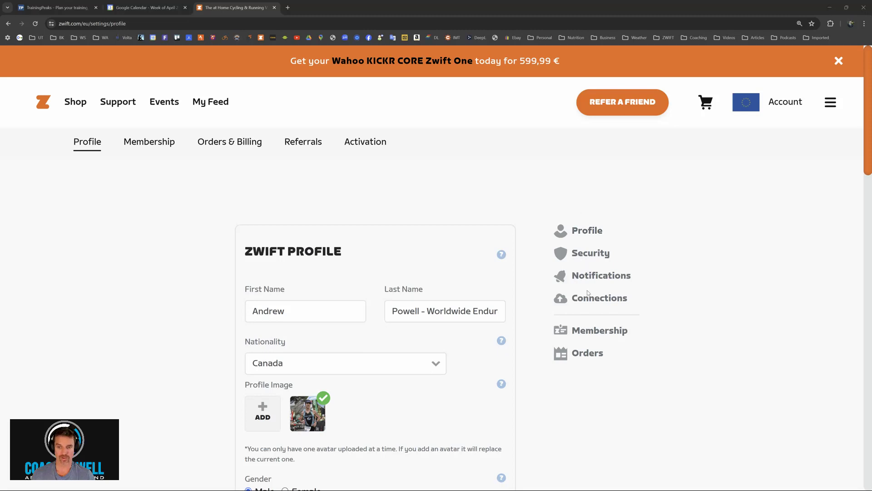
Step: Show the Connections settings page with TrainingPeaks listed as linked (Disconnect available)
left_click(599, 298)
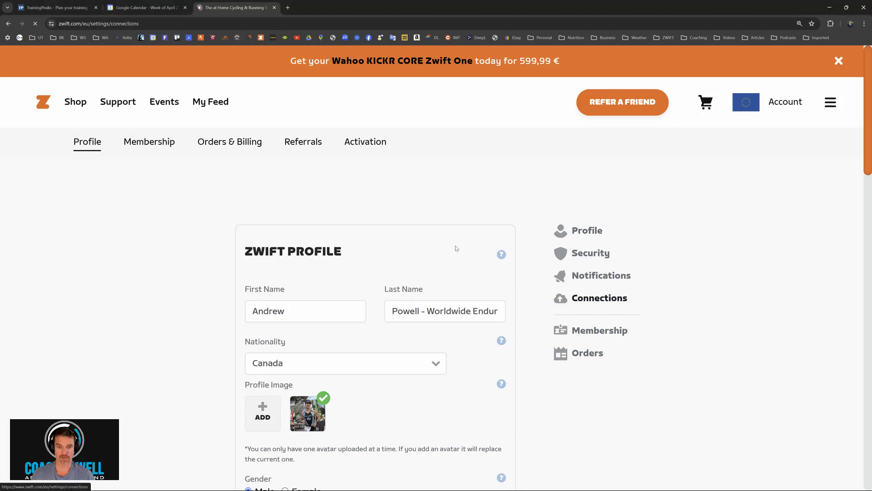
left_click(599, 298)
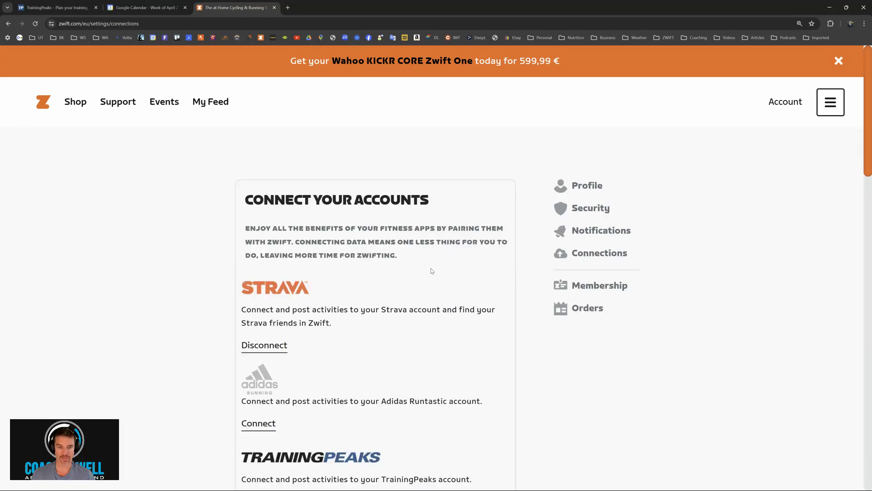
scroll("down", 3)
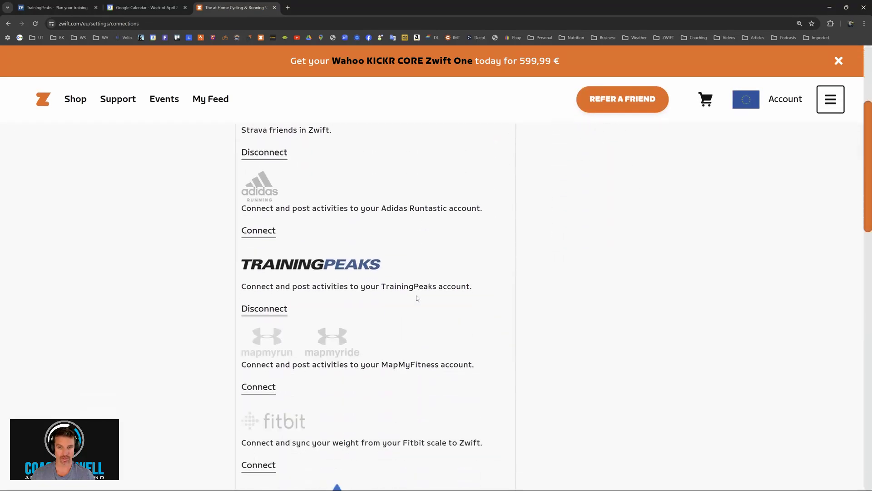
scroll("up", 3)
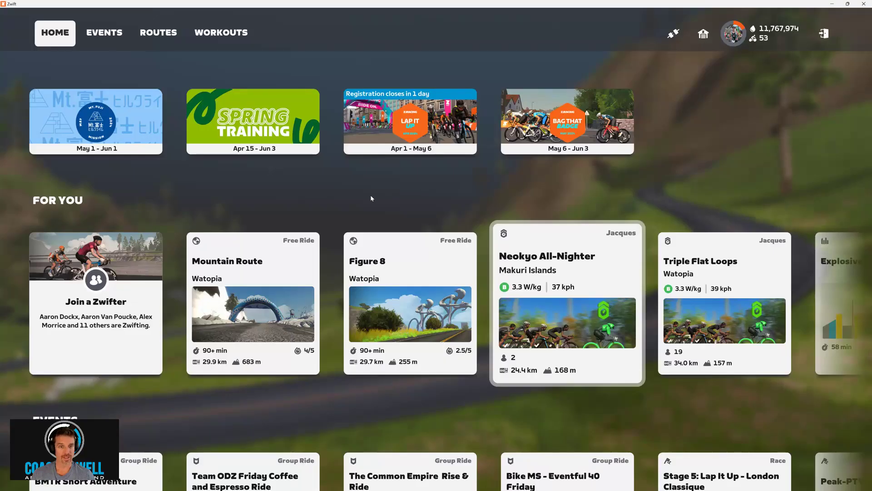
mouse_move(336, 208)
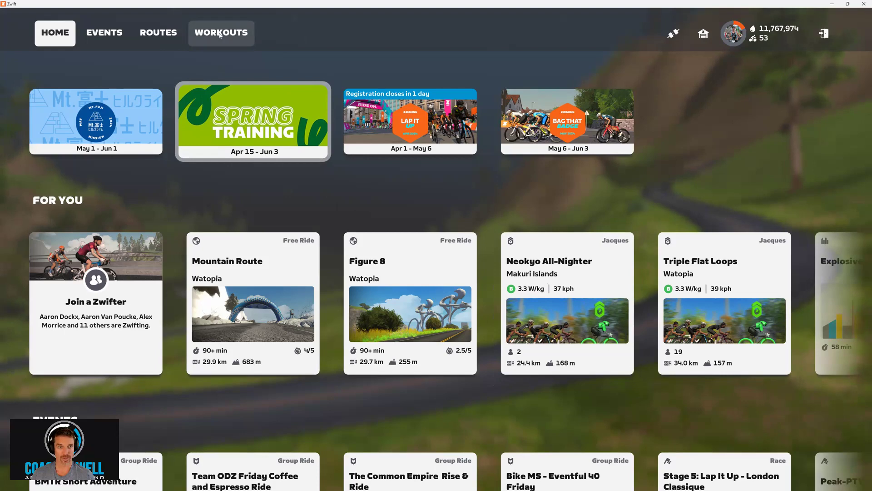
Step: Browse to Workouts > Custom and open the TrainingPeaks workout folder
left_click(220, 32)
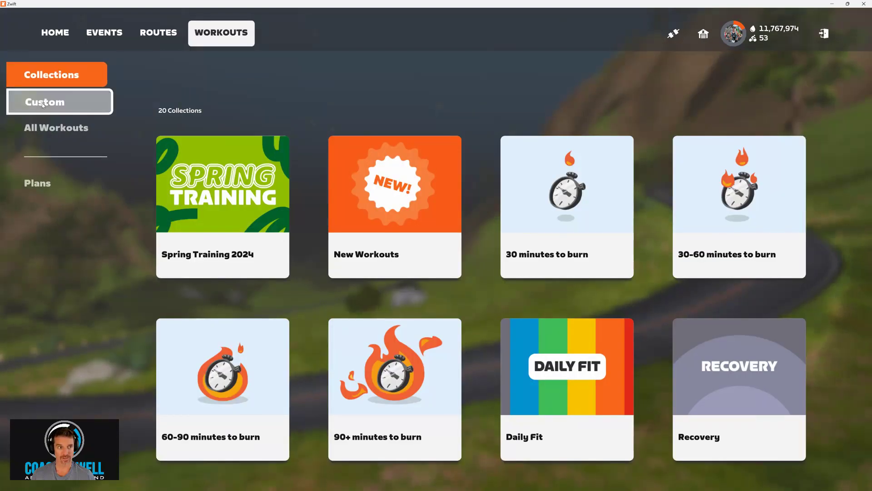
left_click(43, 101)
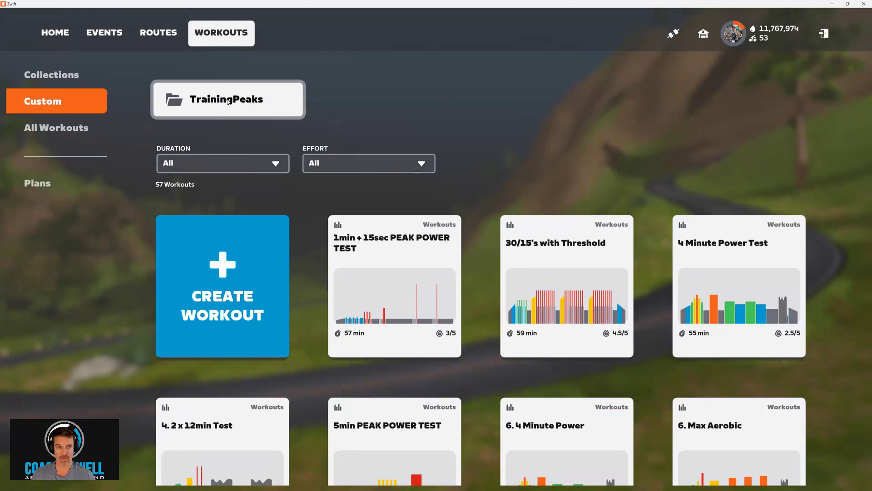
left_click(228, 99)
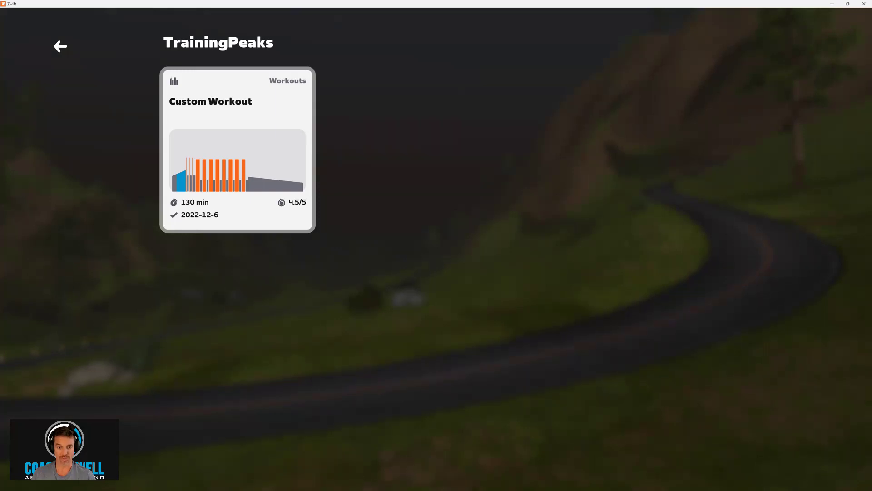
mouse_move(284, 70)
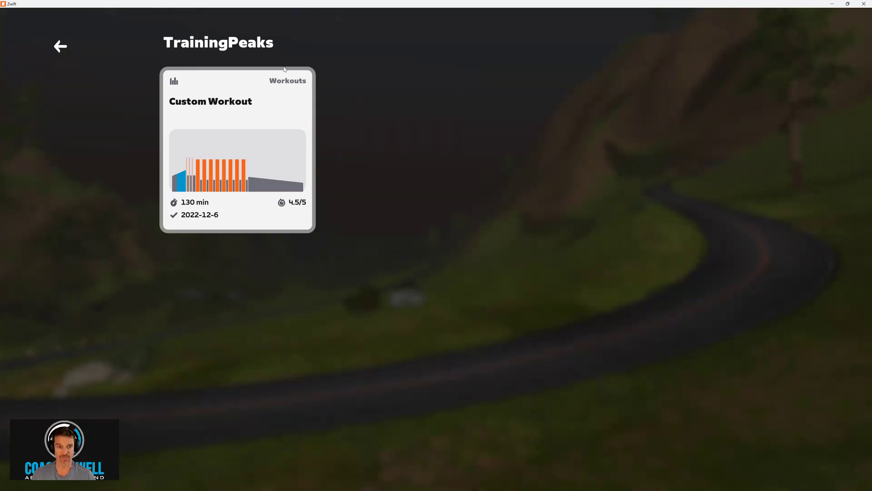
Step: Open the synced 130-minute Custom Workout to view its details and interval profile
left_click(237, 150)
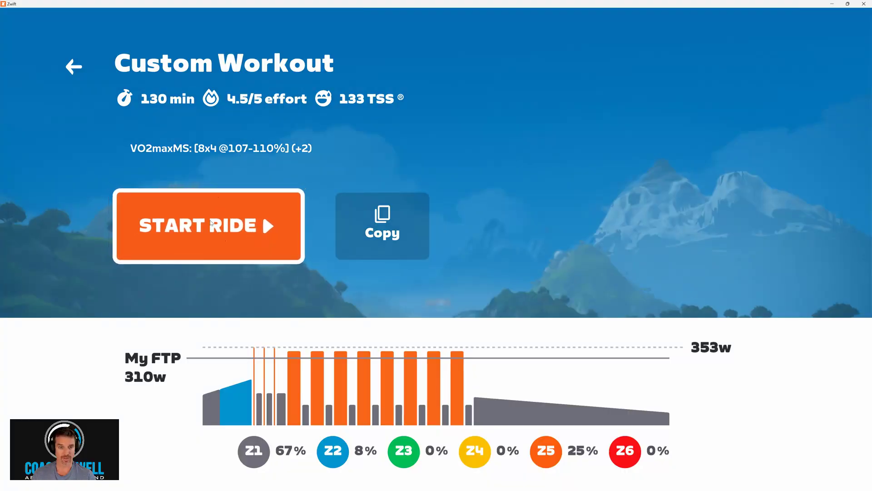
Step: Start the ride on the Custom Workout to bring up the Select a Route dialog
left_click(208, 225)
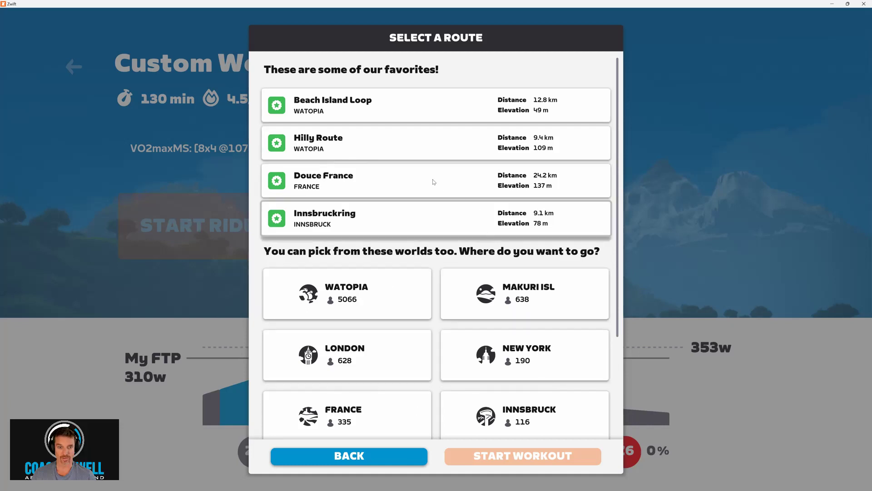
mouse_move(362, 455)
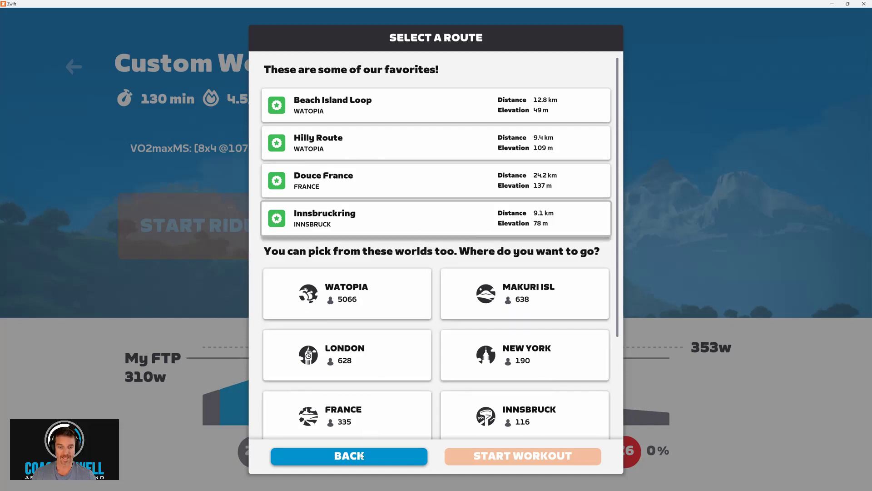